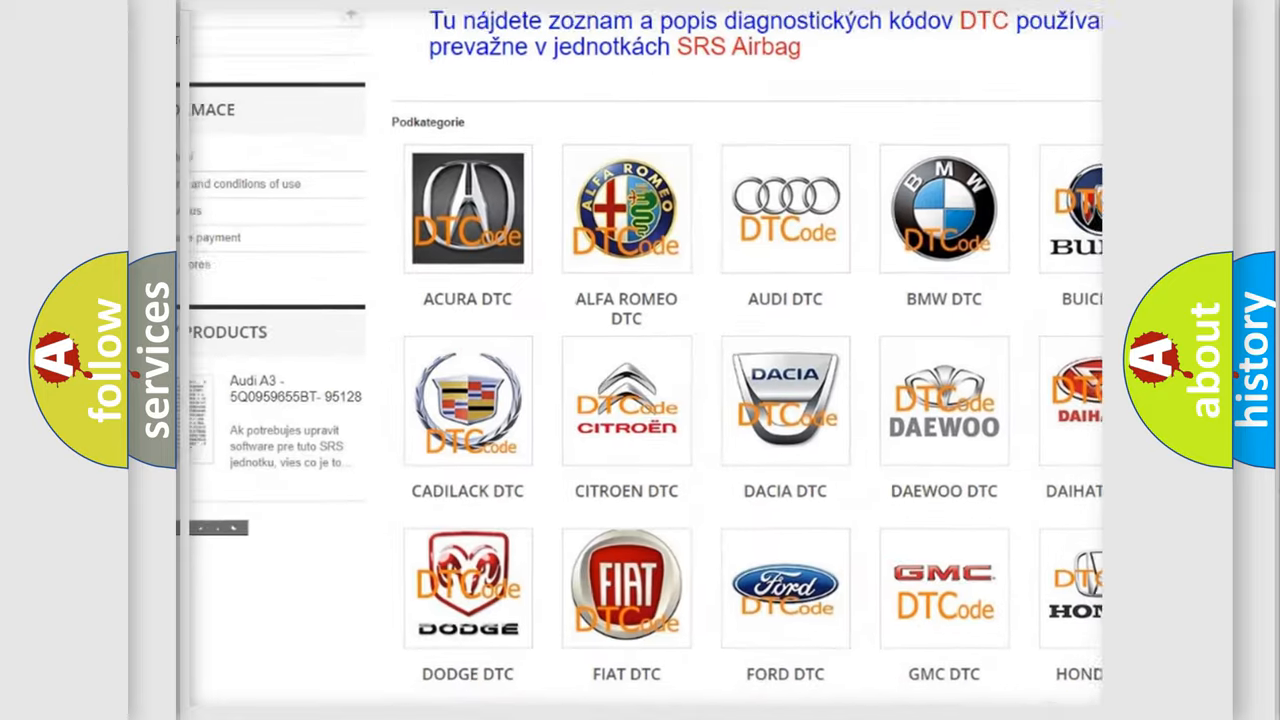
scroll(down, 3)
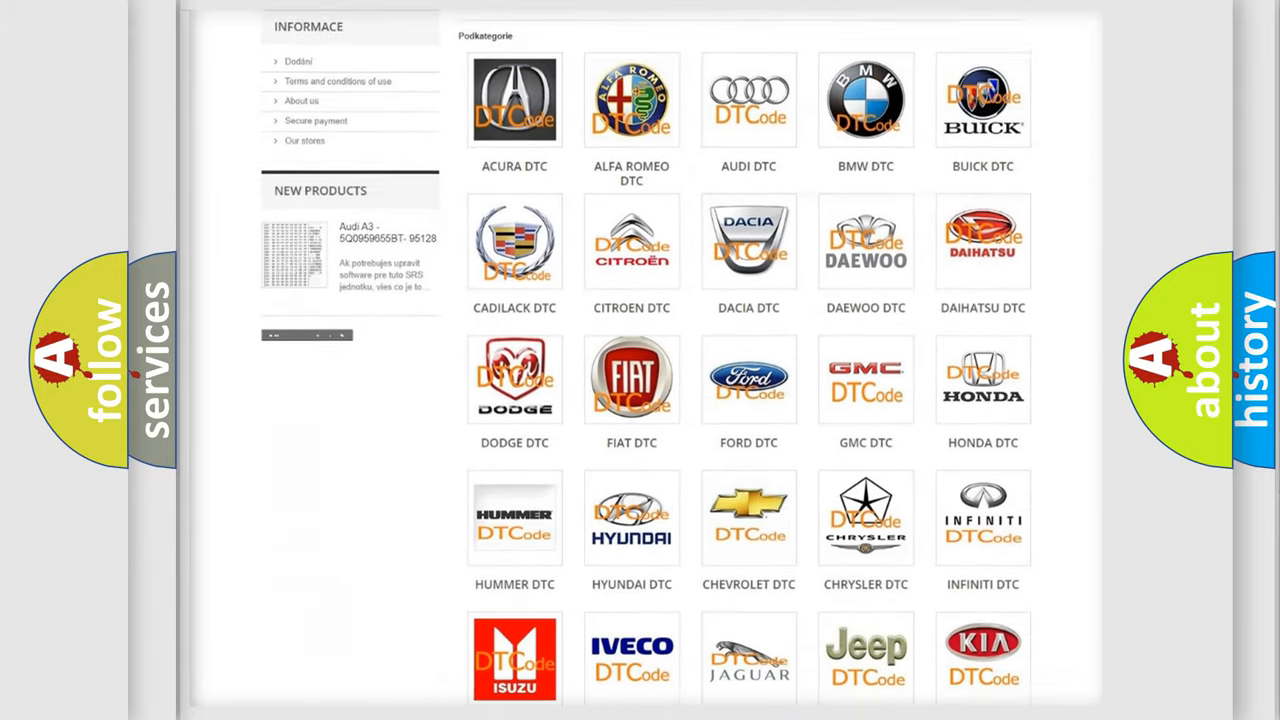
scroll(down, 3)
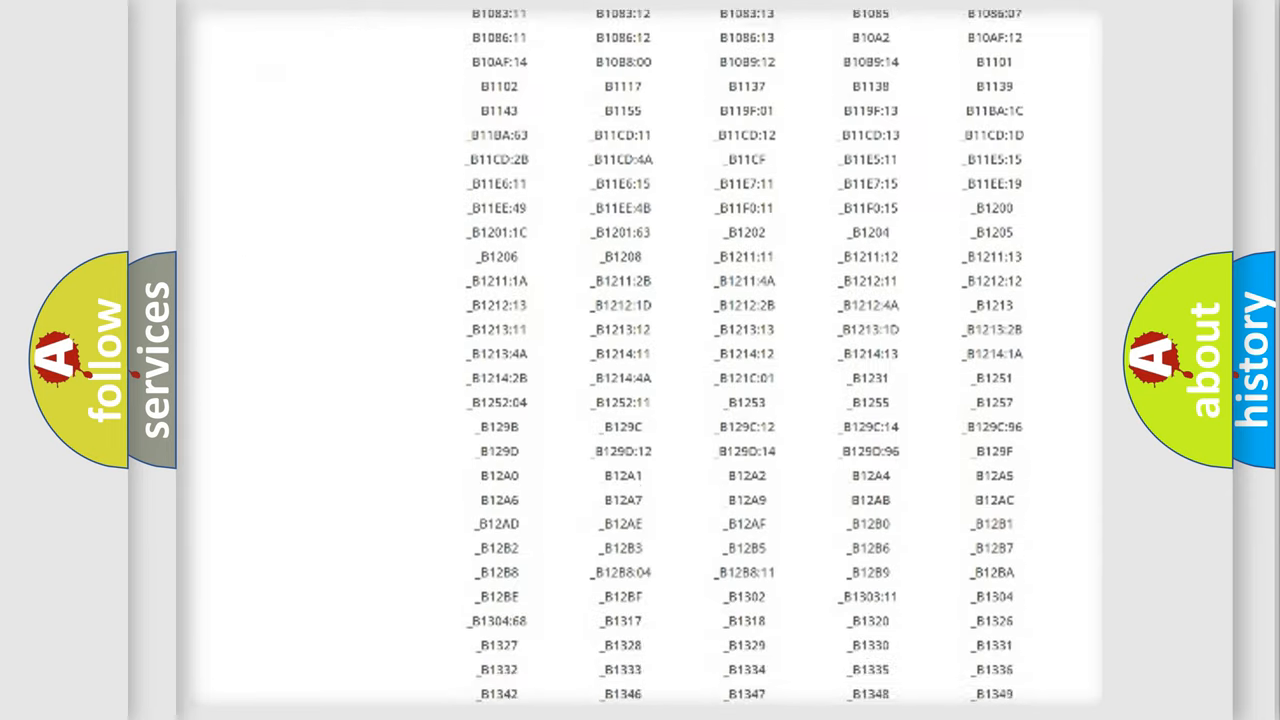
scroll(down, 3)
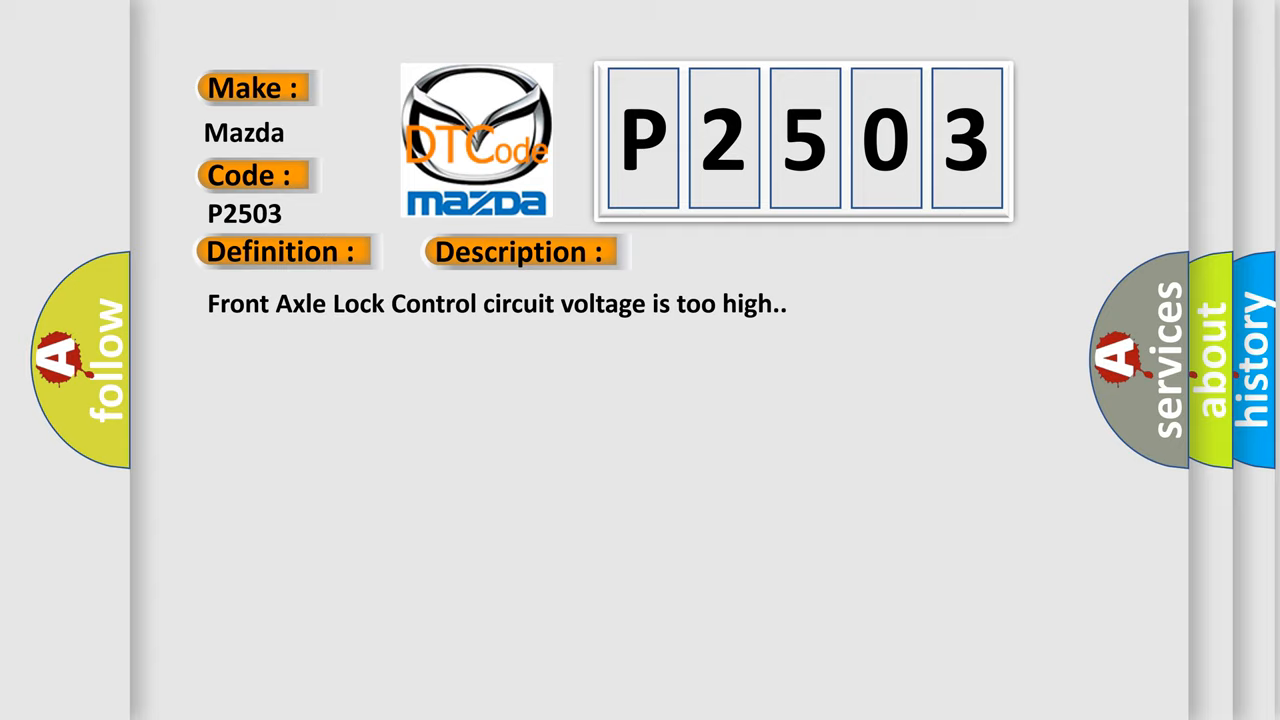
click(732, 252)
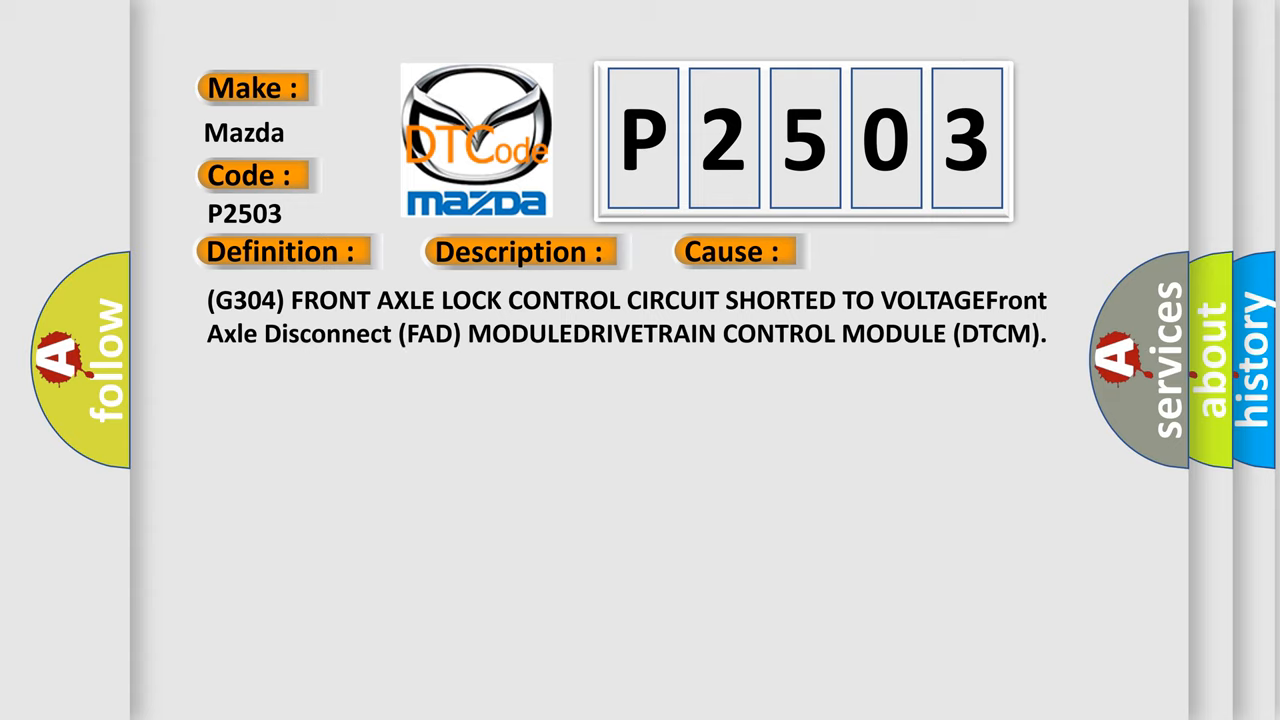